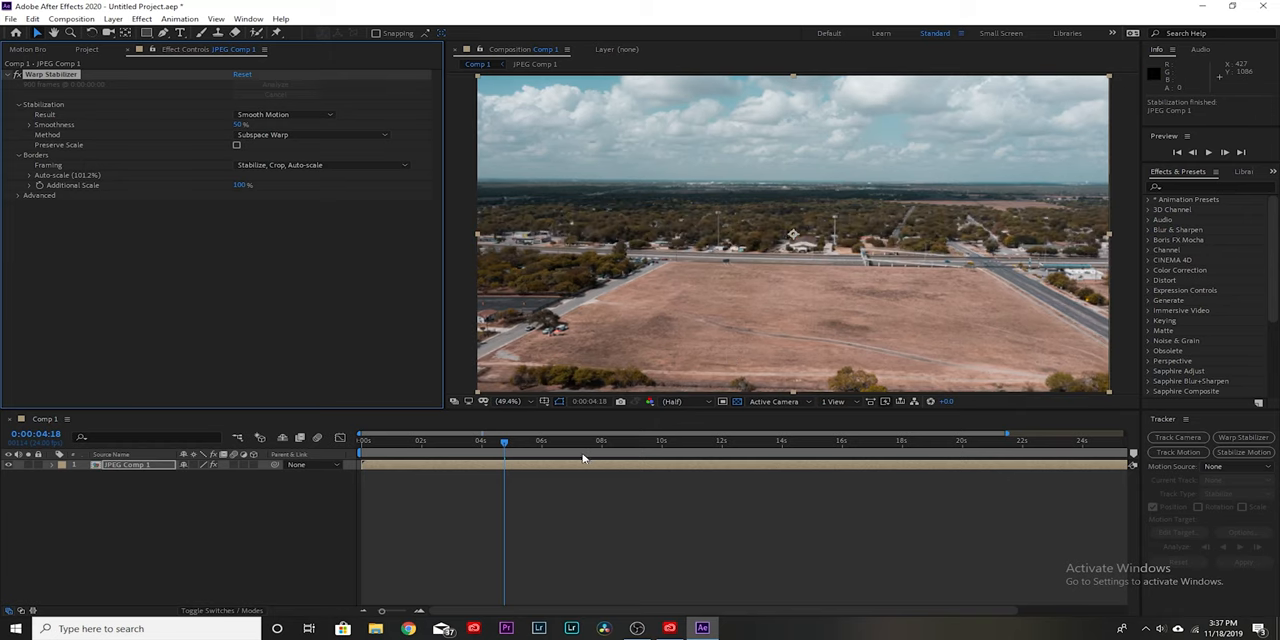
# Step: Drag the playhead back to 0:00:00:00 to preview the stabilized clip from the start
pyautogui.moveTo(505, 438); pyautogui.dragTo(372, 438)
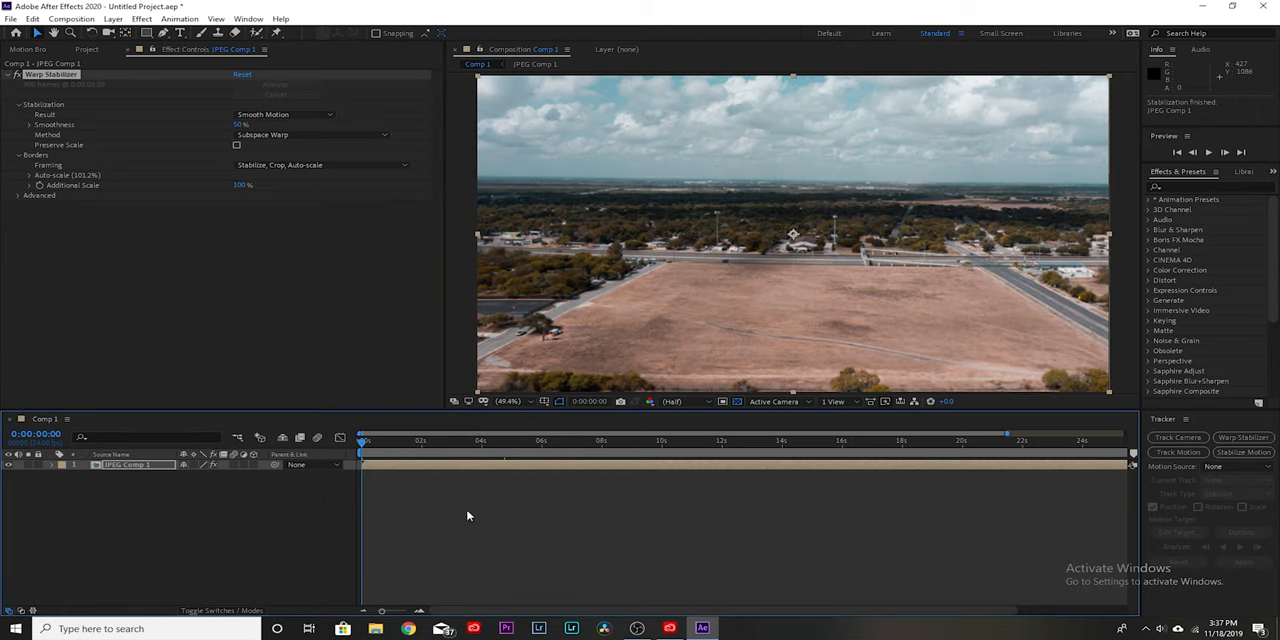
pyautogui.moveTo(468, 517)
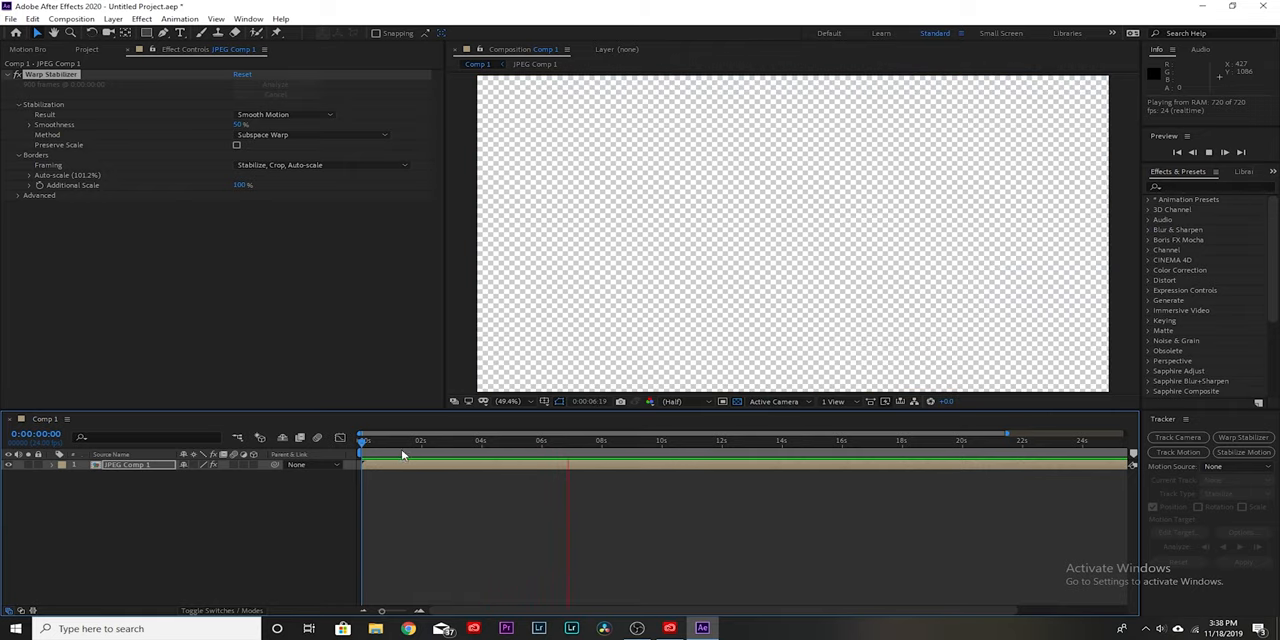
# Step: Add the original JPEG footage as a second Comp 1 layer at 400% scale
pyautogui.click(543, 440)
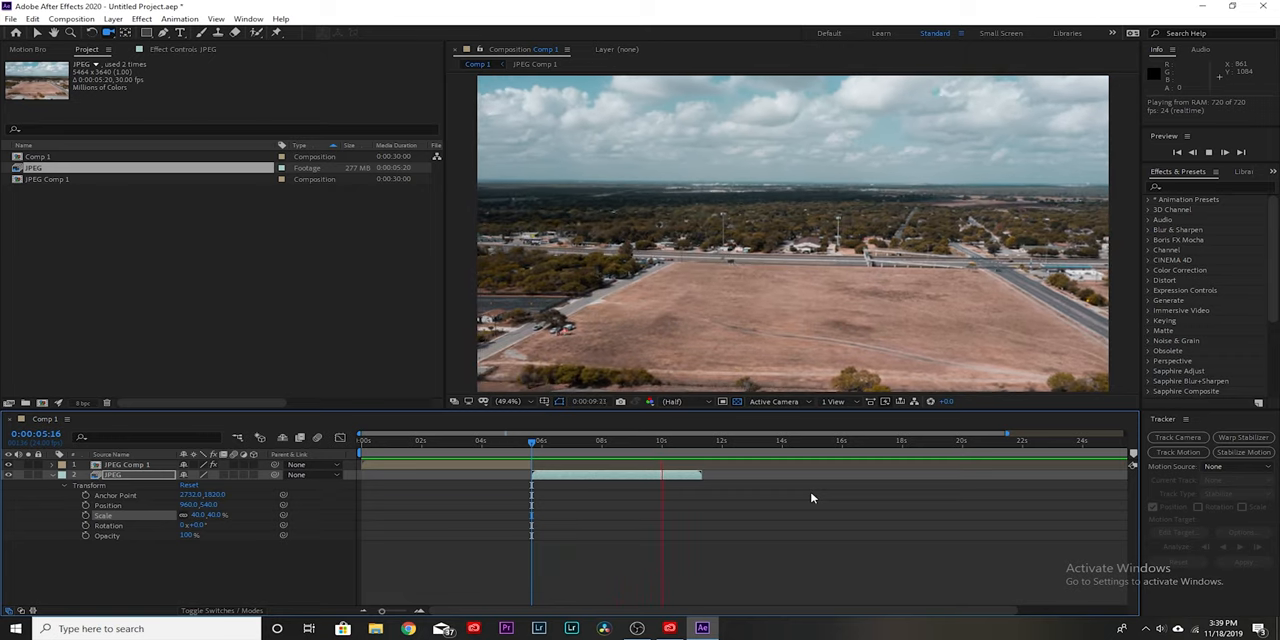
pyautogui.click(531, 440)
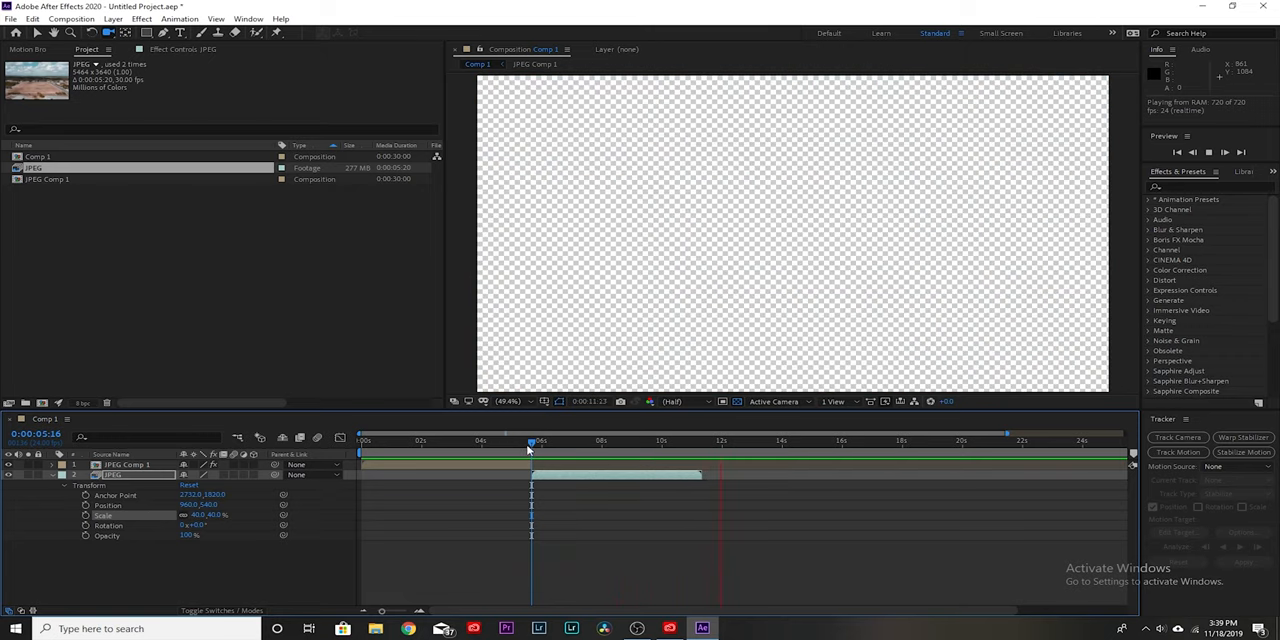